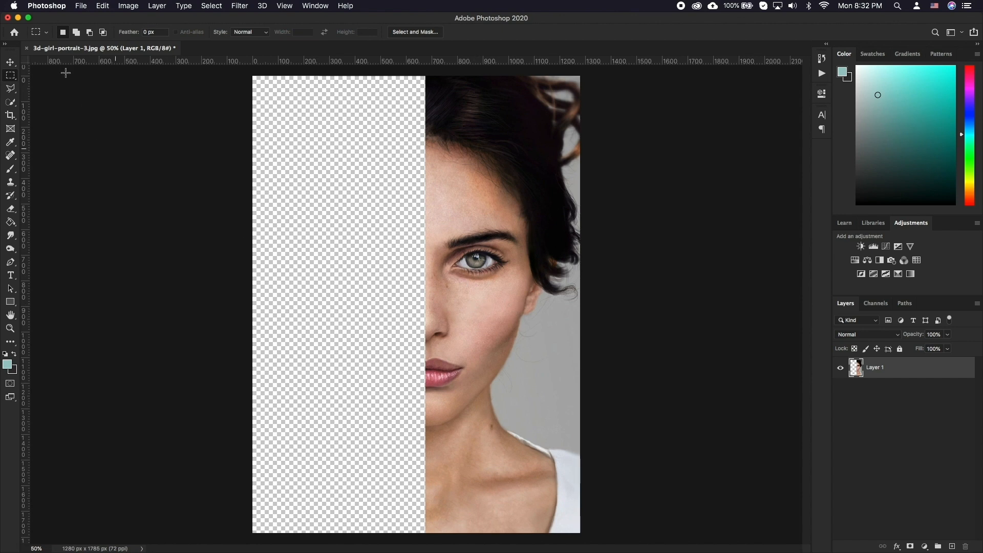
- Head into the Photoshop menu toward the Guides, Grid & Slices preferences
left_click(46, 6)
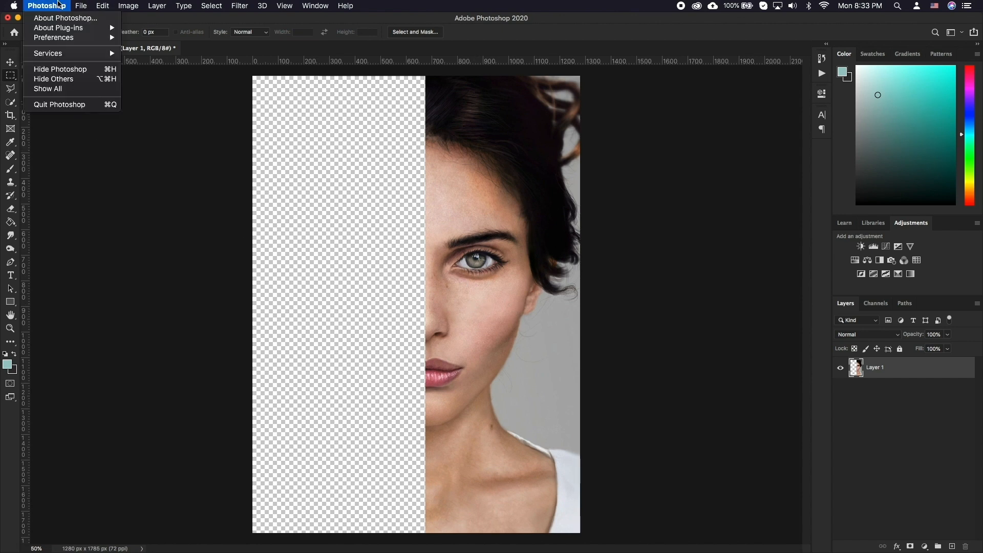
mouse_move(53, 38)
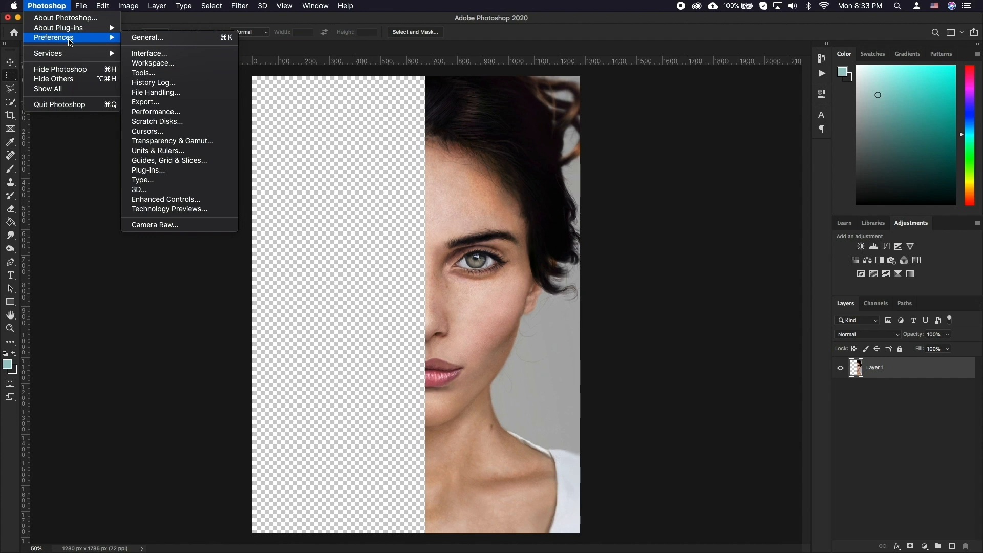
mouse_move(172, 141)
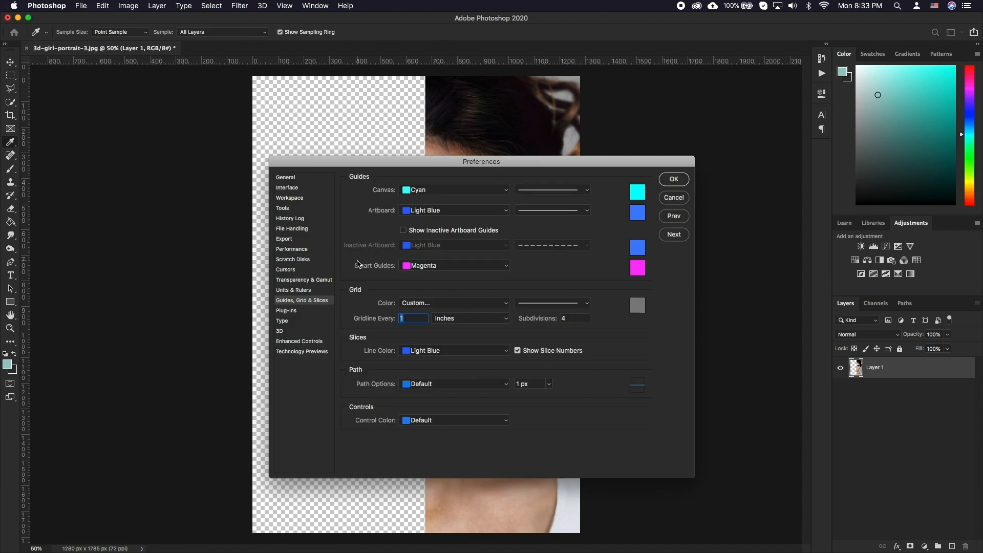
mouse_move(440, 303)
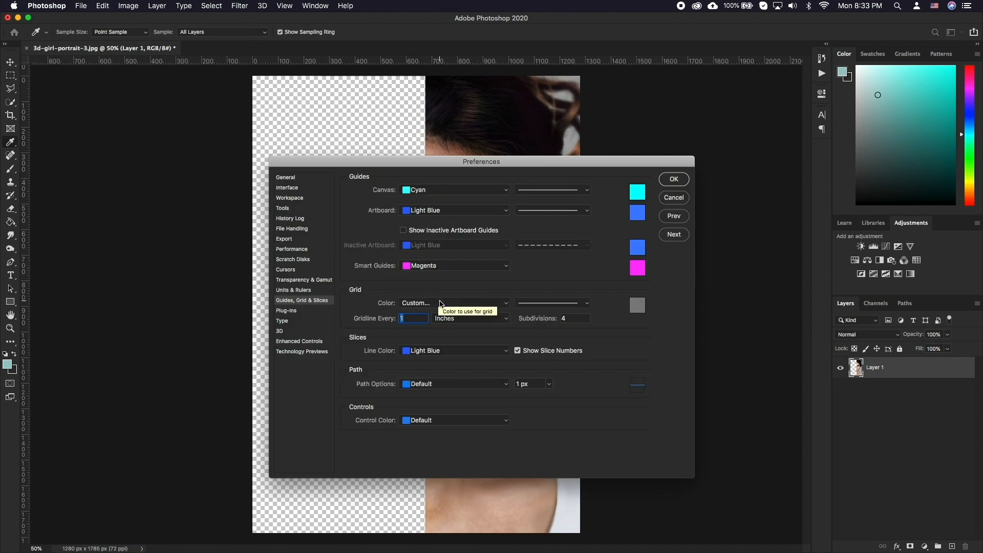
- Set the grid line style to Dots and confirm the preferences
left_click(637, 305)
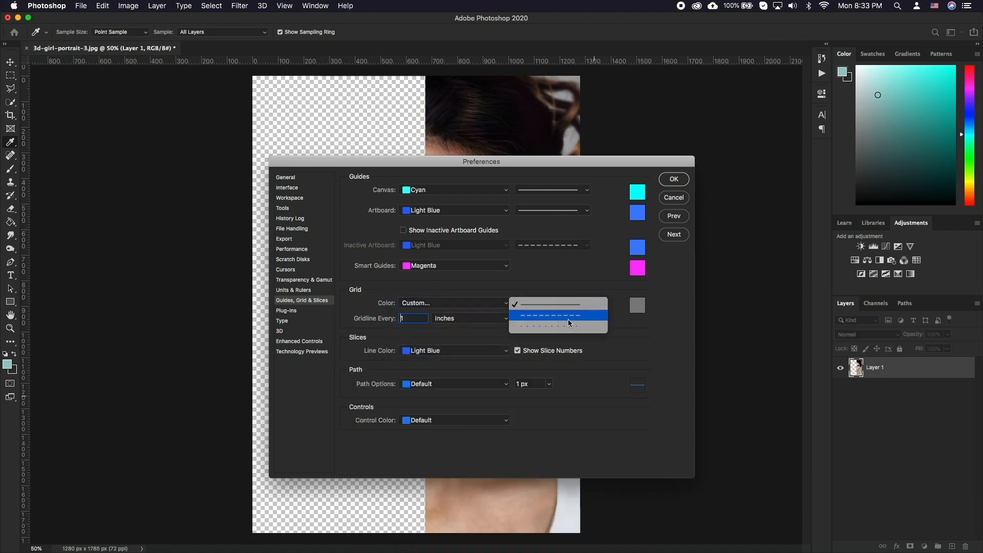
left_click(556, 315)
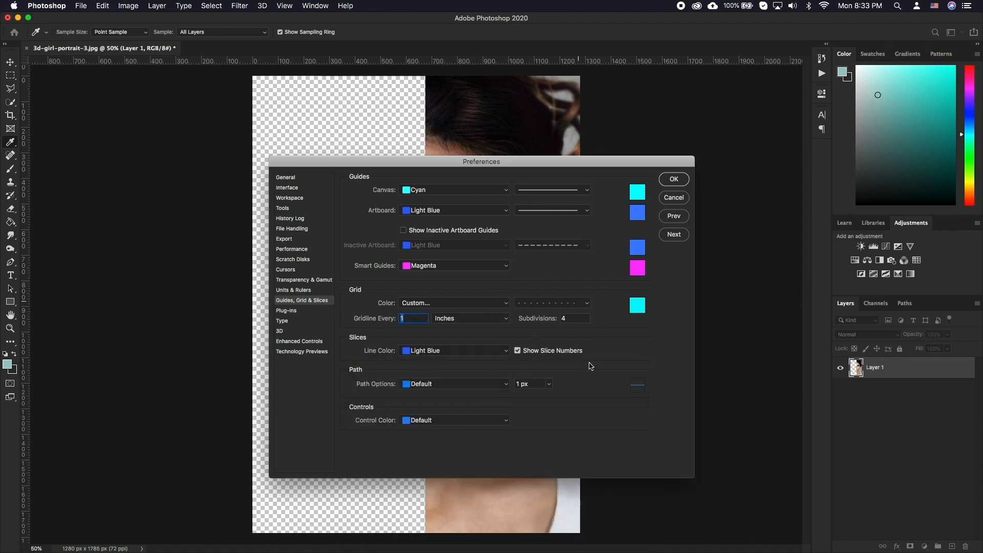
left_click(283, 6)
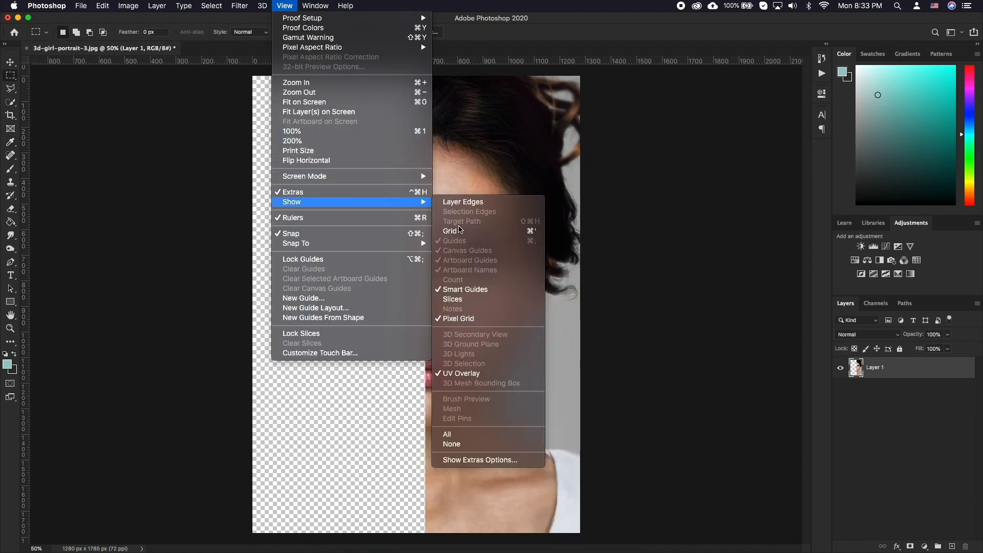
- Turn on the grid overlay from View > Show, then revisit the View menu
left_click(450, 230)
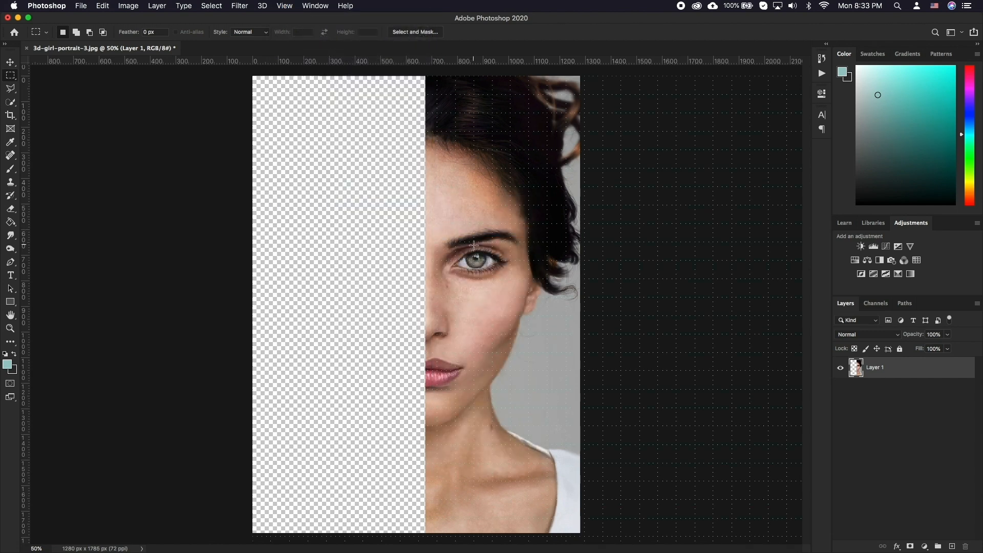
left_click(284, 6)
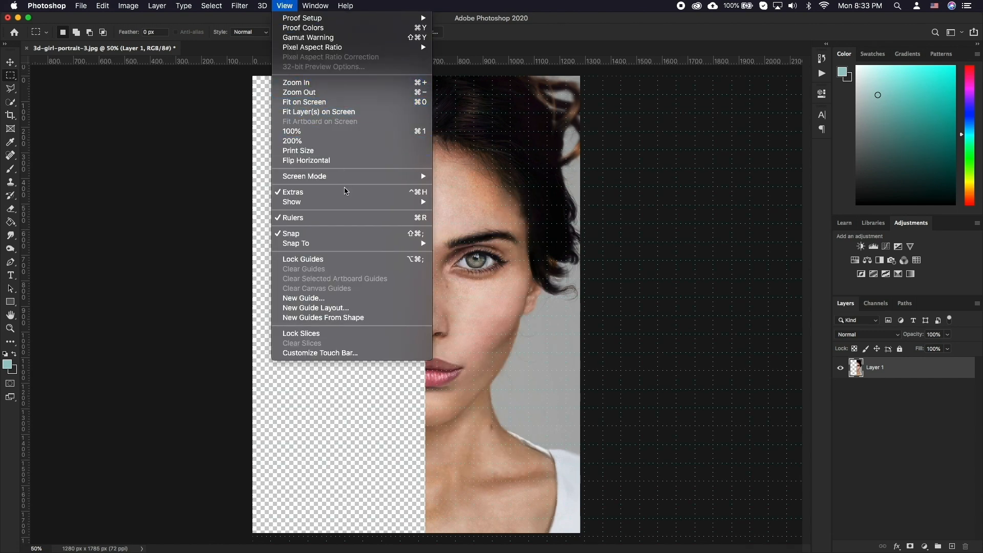
left_click(284, 6)
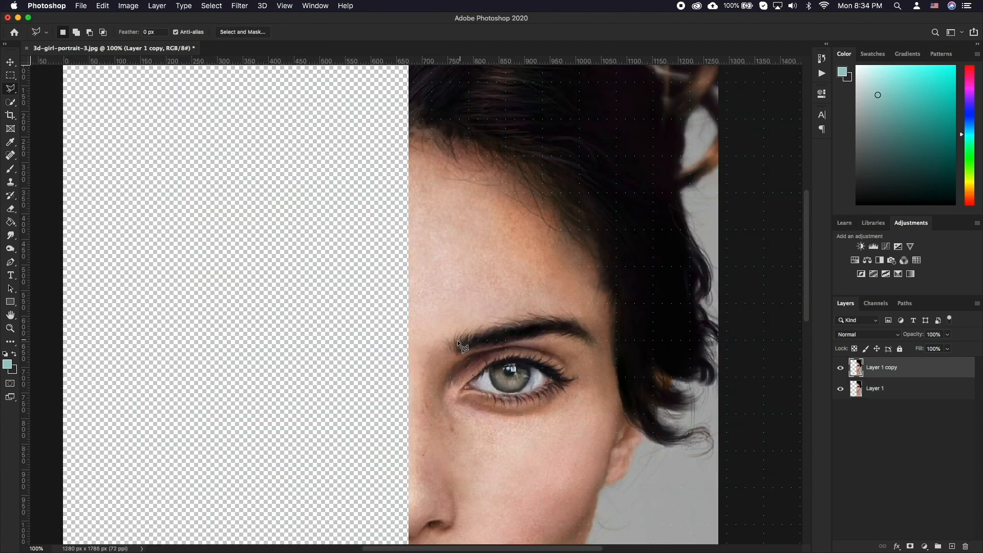
- Trace polygonal lasso points along the eyebrow on the duplicated layer
left_click_drag(460, 348, 529, 331)
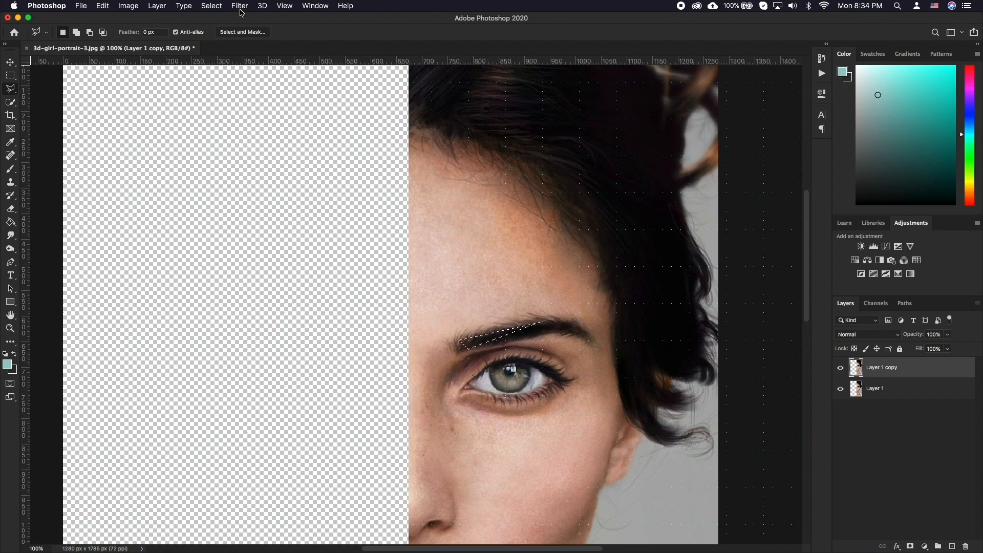
left_click(240, 7)
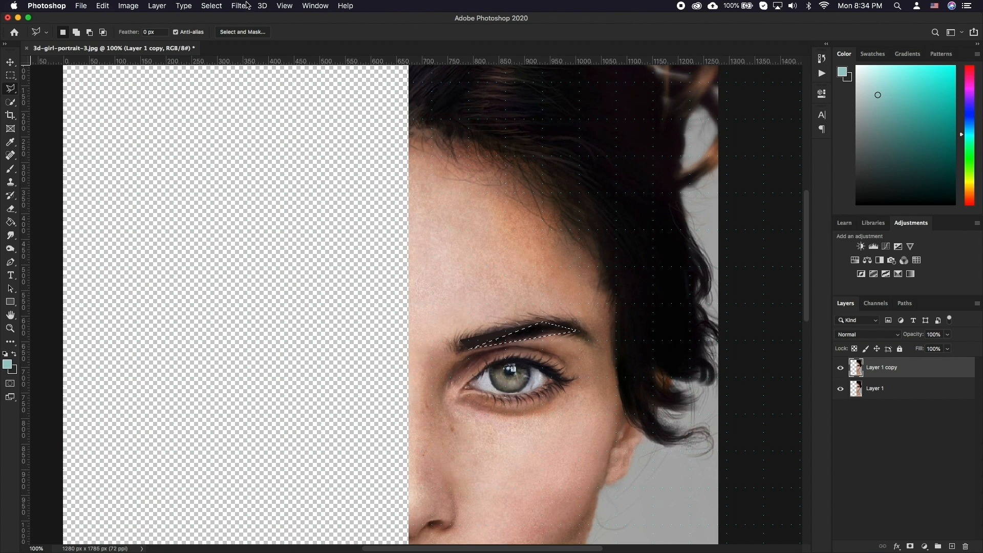
left_click(240, 7)
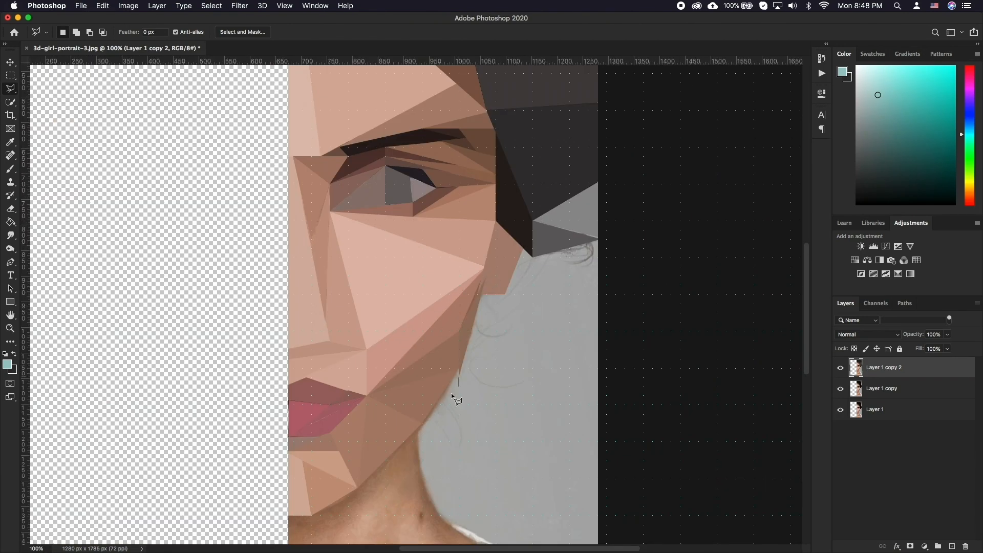
- Merge the selected low-poly face layers into a single layer
right_click(881, 366)
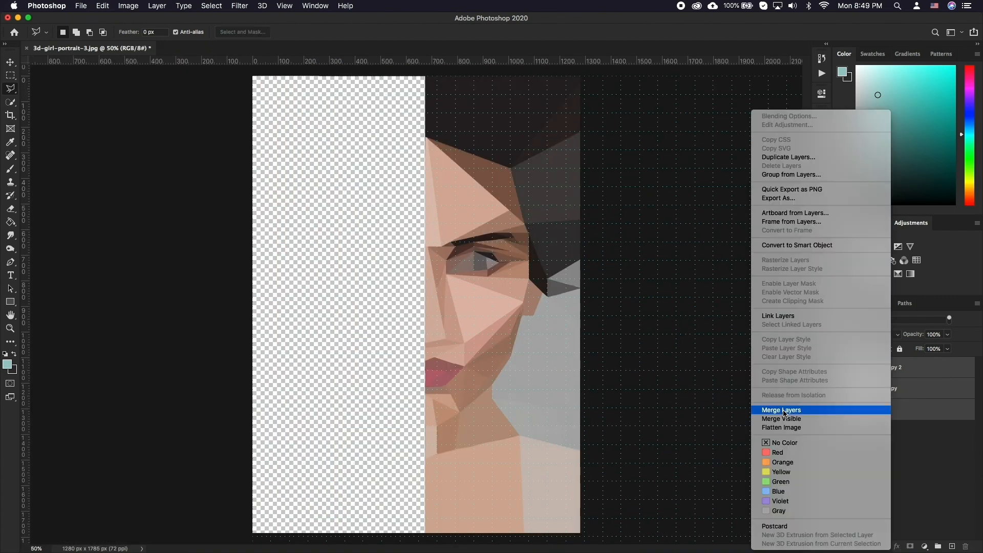
left_click(780, 409)
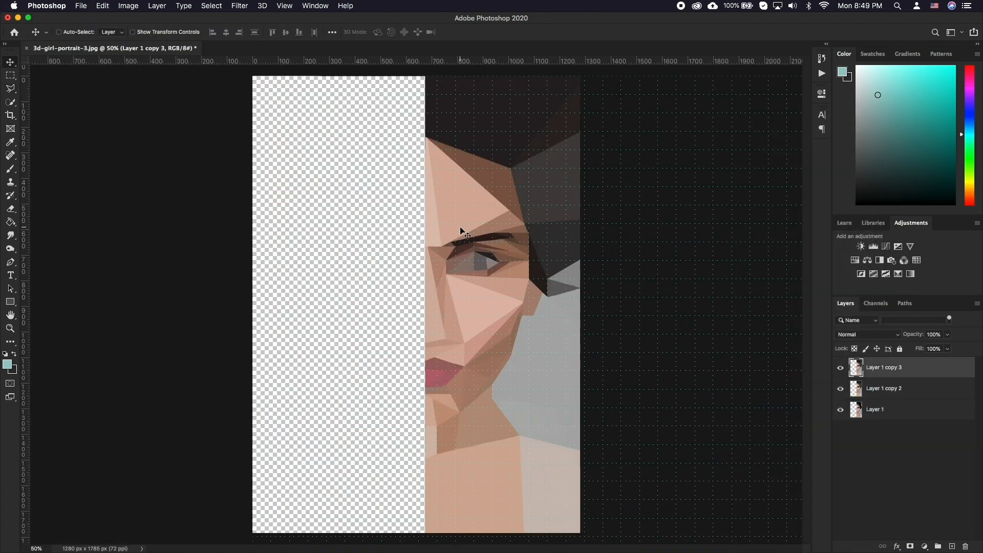